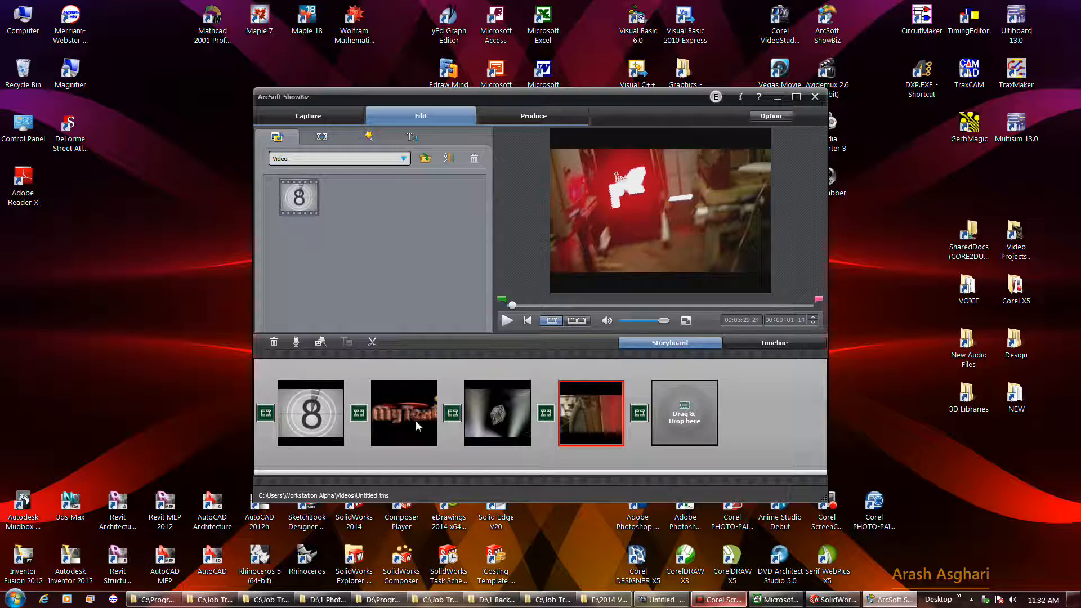
mouse_move(344, 420)
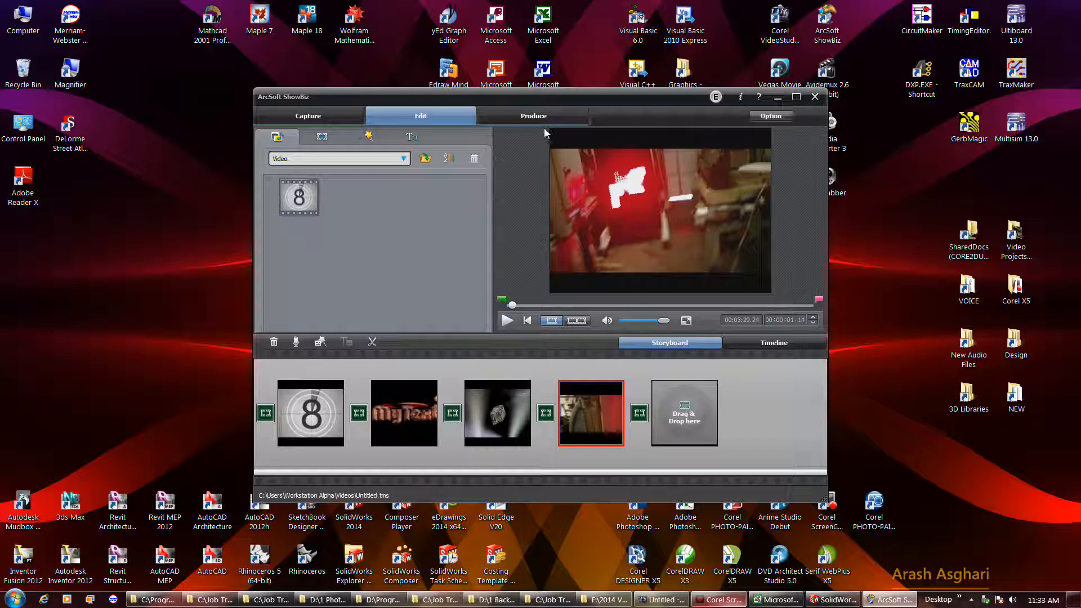
Step: Switch to Produce and begin creating a file with Type File, Format WMV, Quality Standard
click(533, 116)
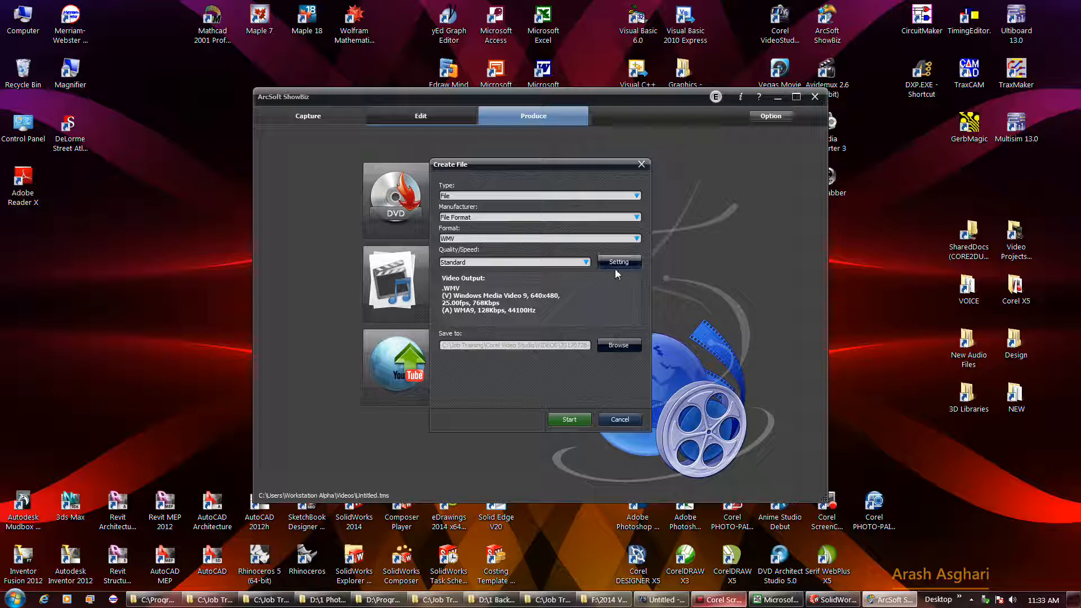
mouse_move(637, 349)
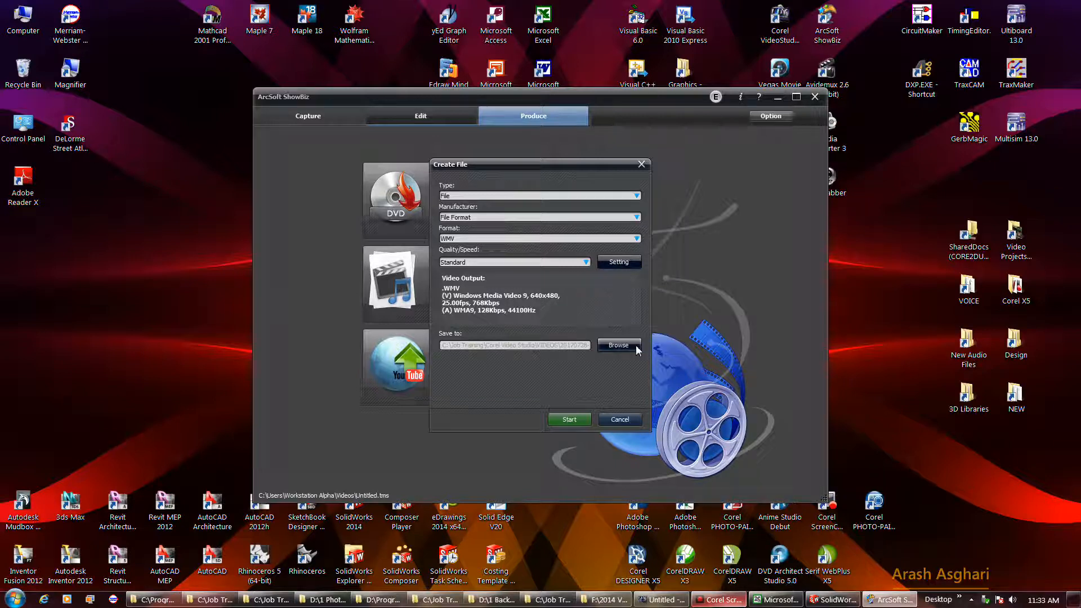
Step: Browse for the save location, naming the output 333 and choosing the Corel Video Studio folder
click(618, 346)
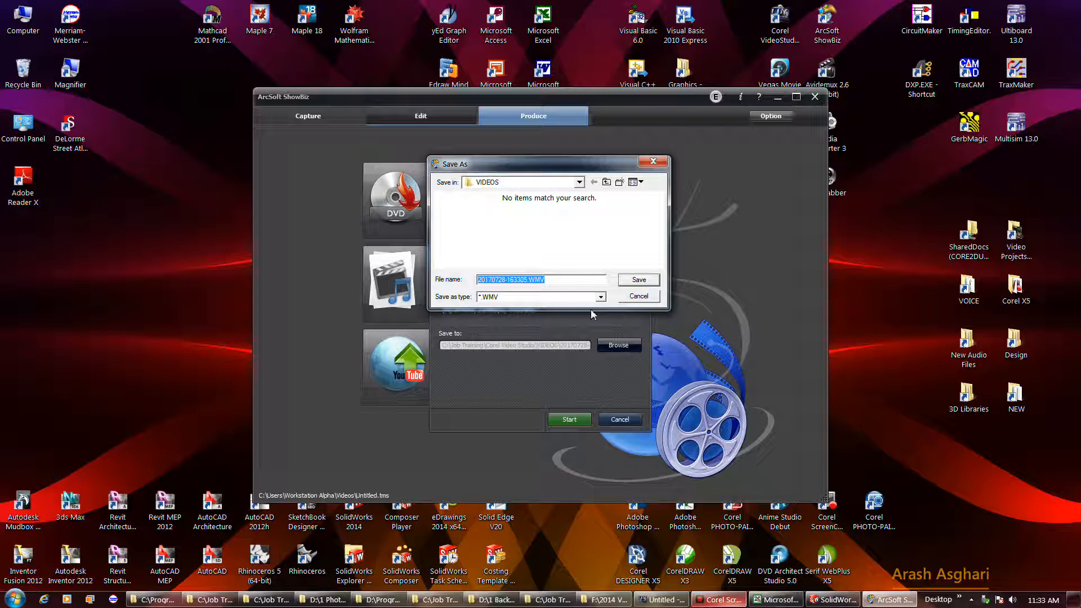
text(333)
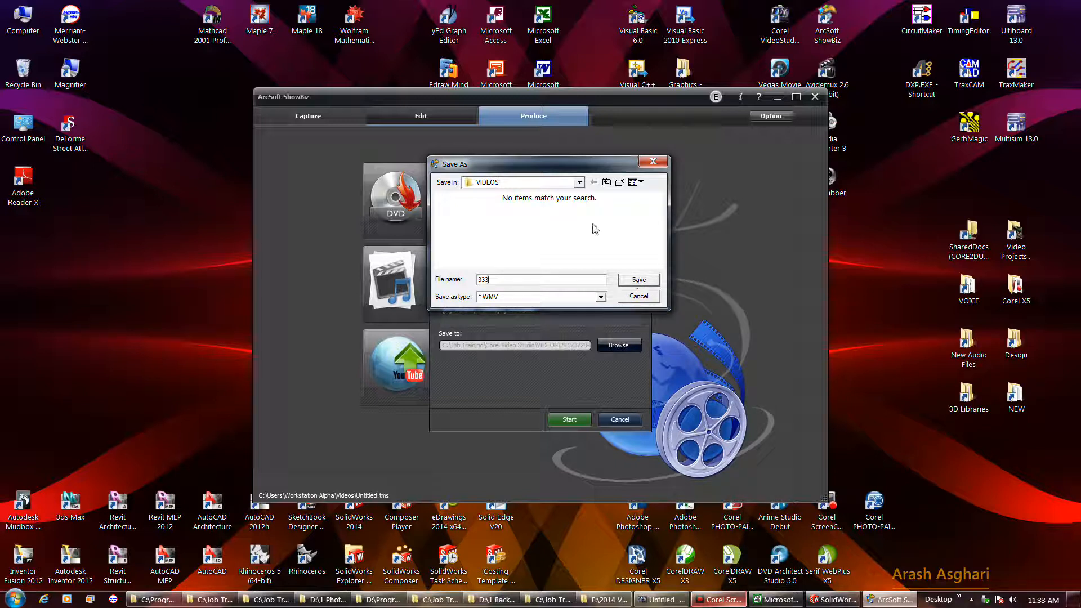
click(579, 182)
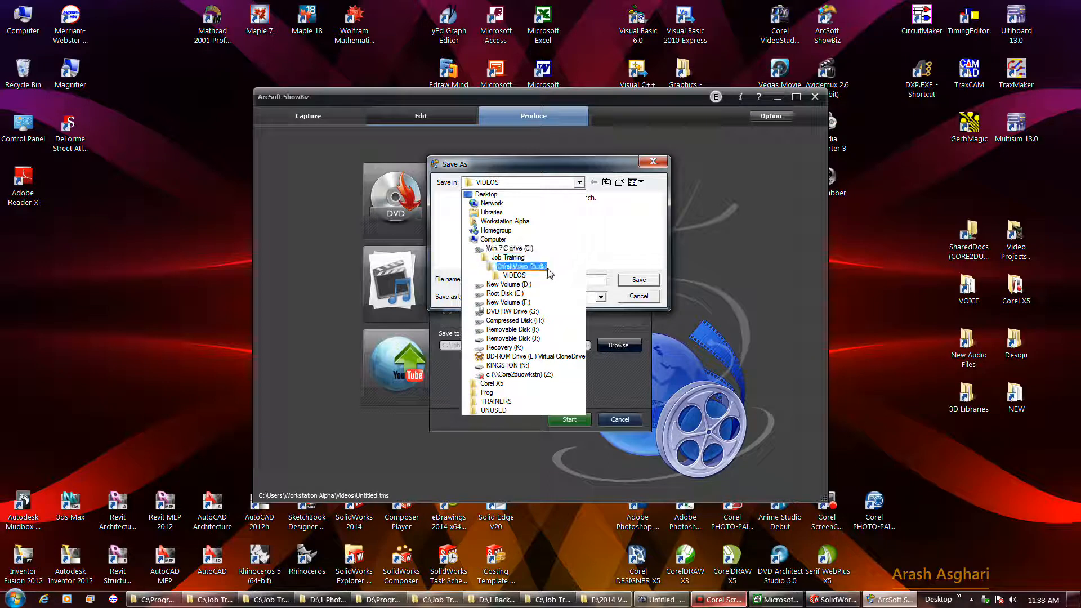
click(520, 266)
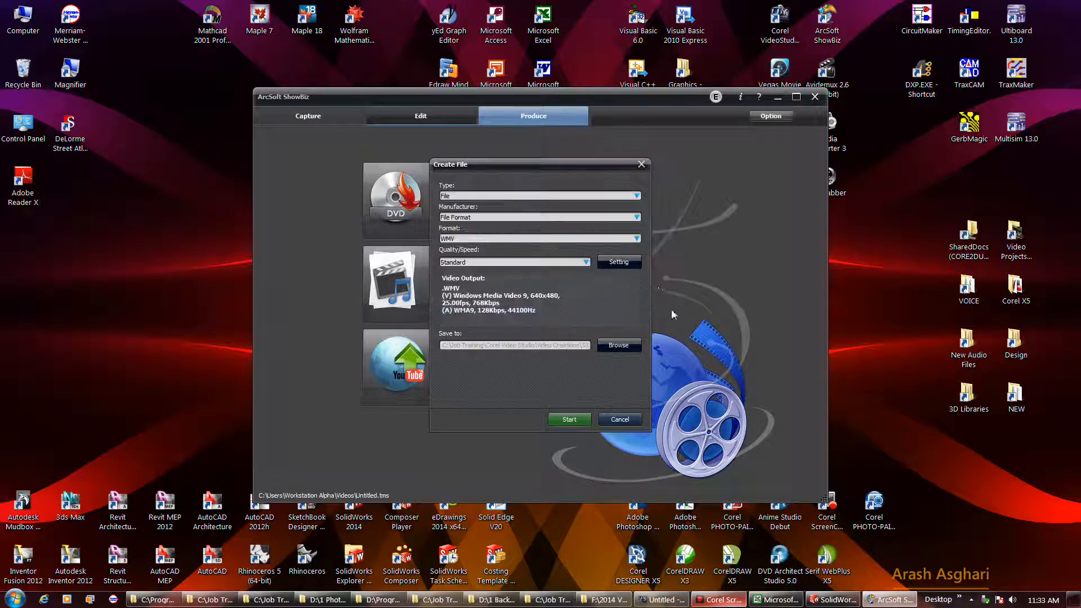
Step: Start the export so the storyboard renders to 333.WMV
click(569, 419)
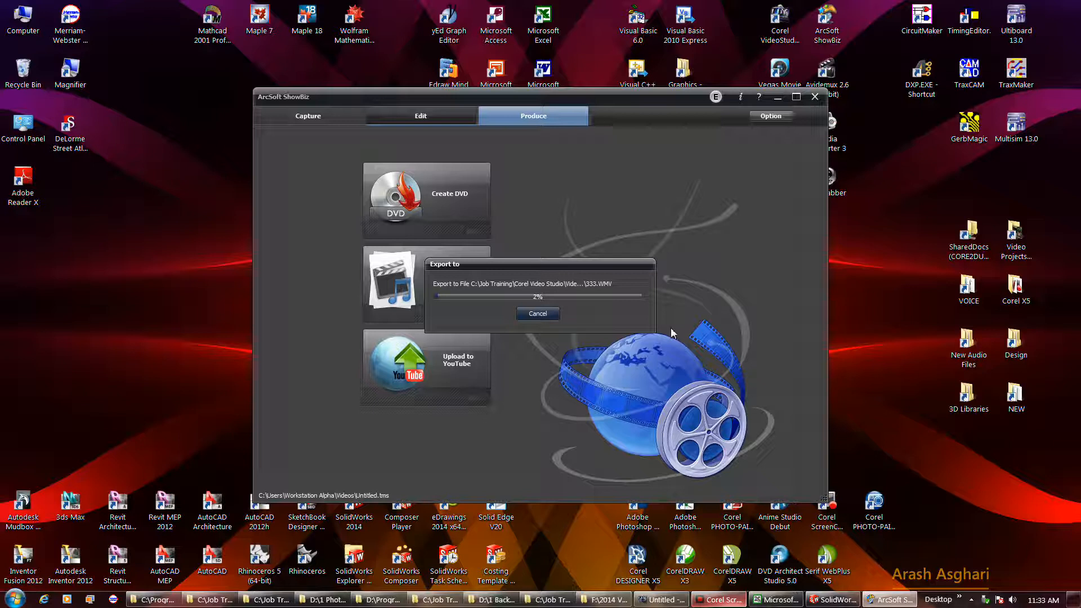
mouse_move(571, 429)
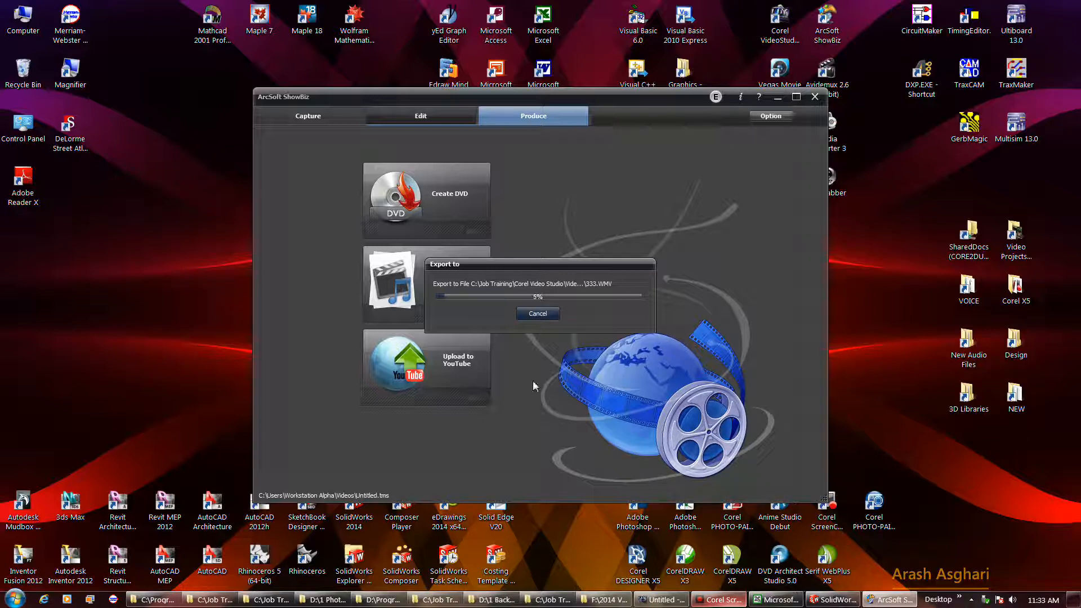
mouse_move(679, 387)
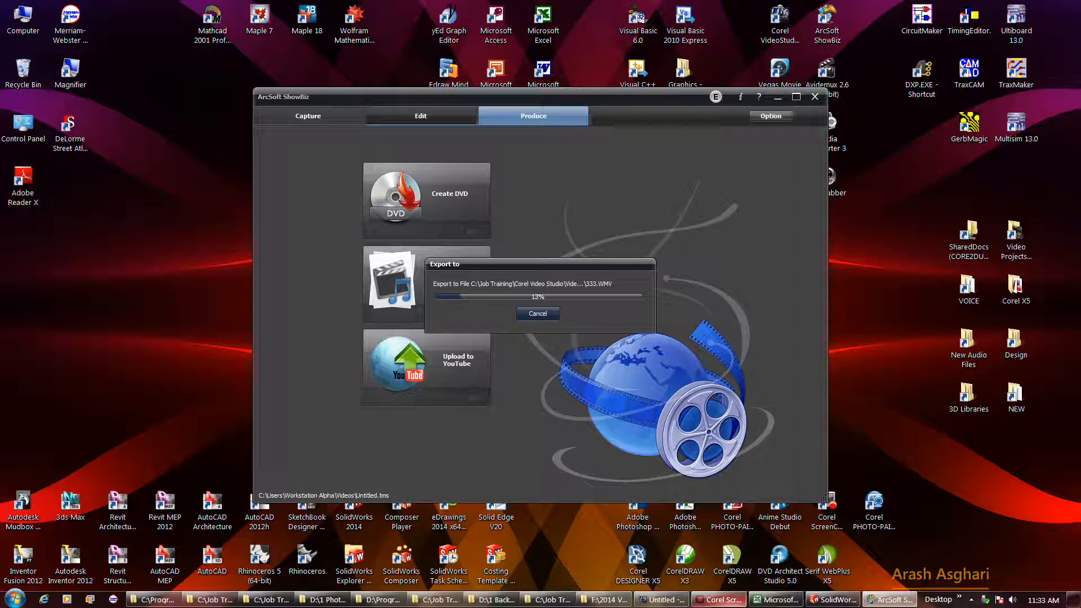
mouse_move(950, 373)
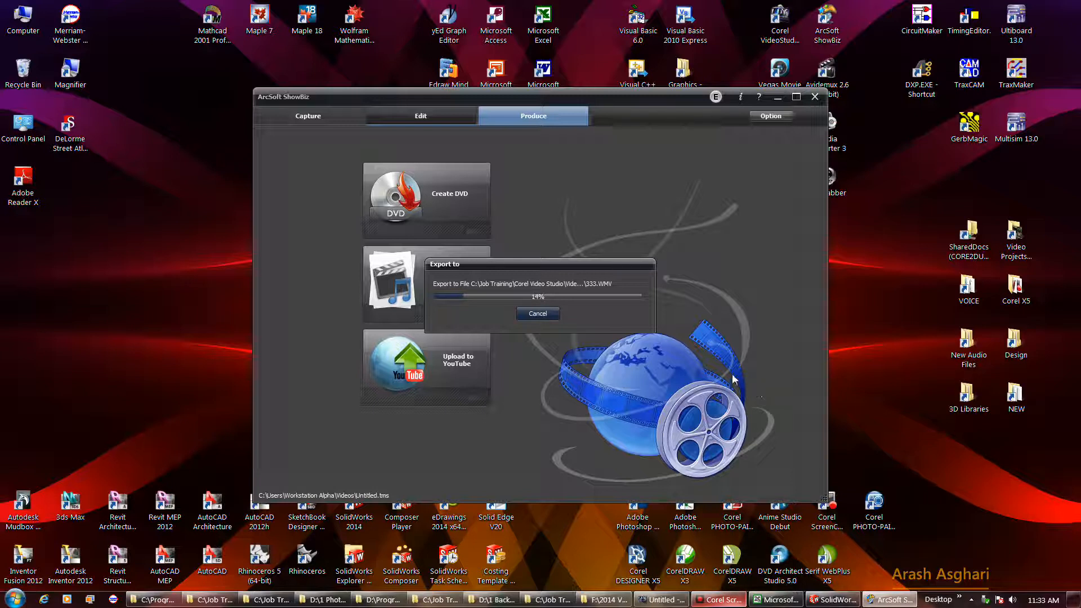
mouse_move(695, 371)
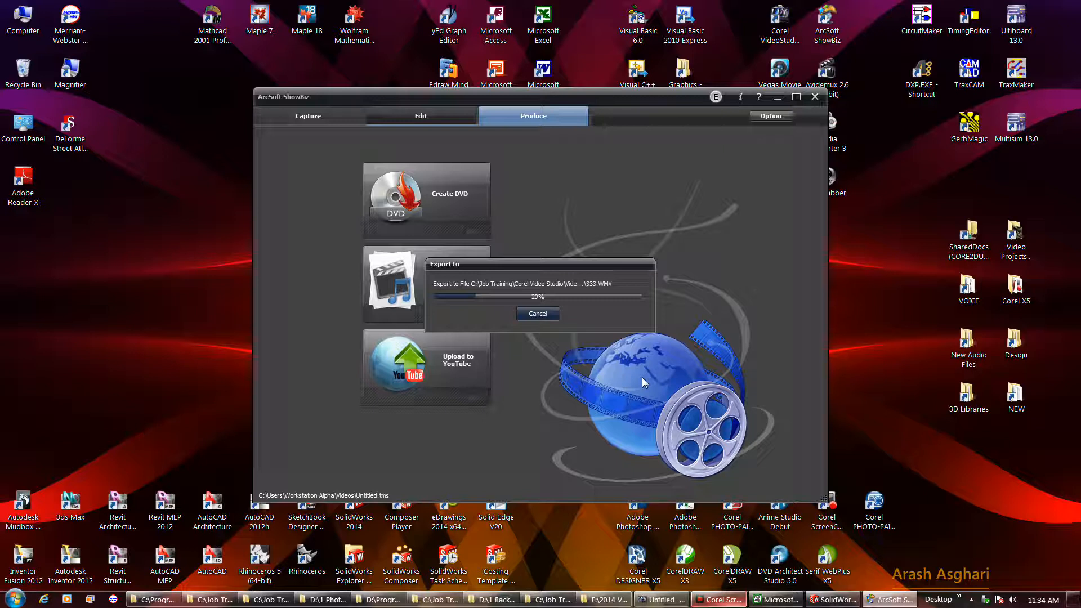
mouse_move(383, 139)
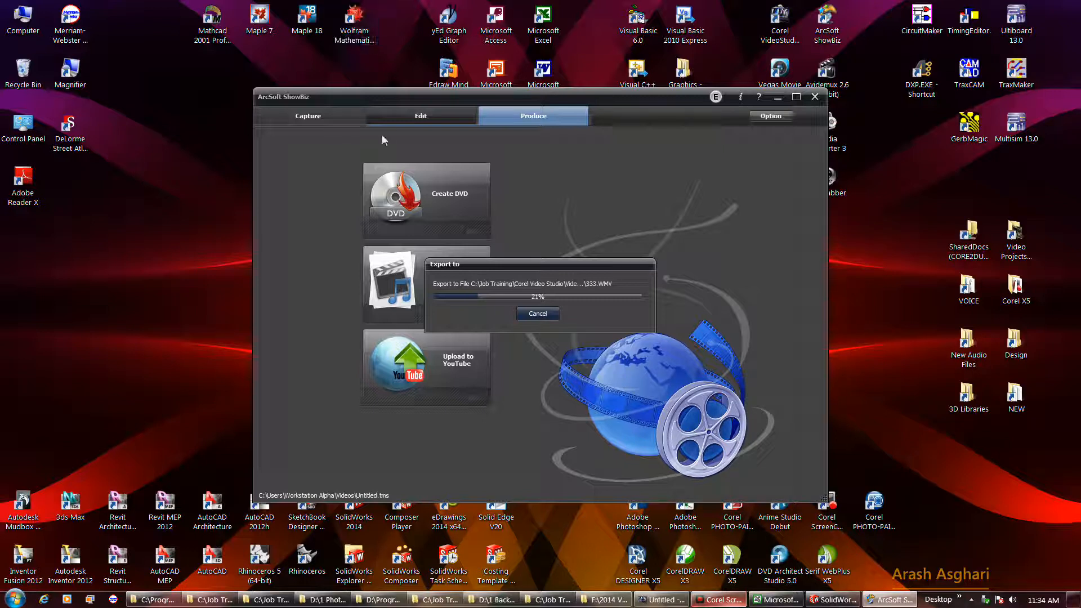
mouse_move(637, 306)
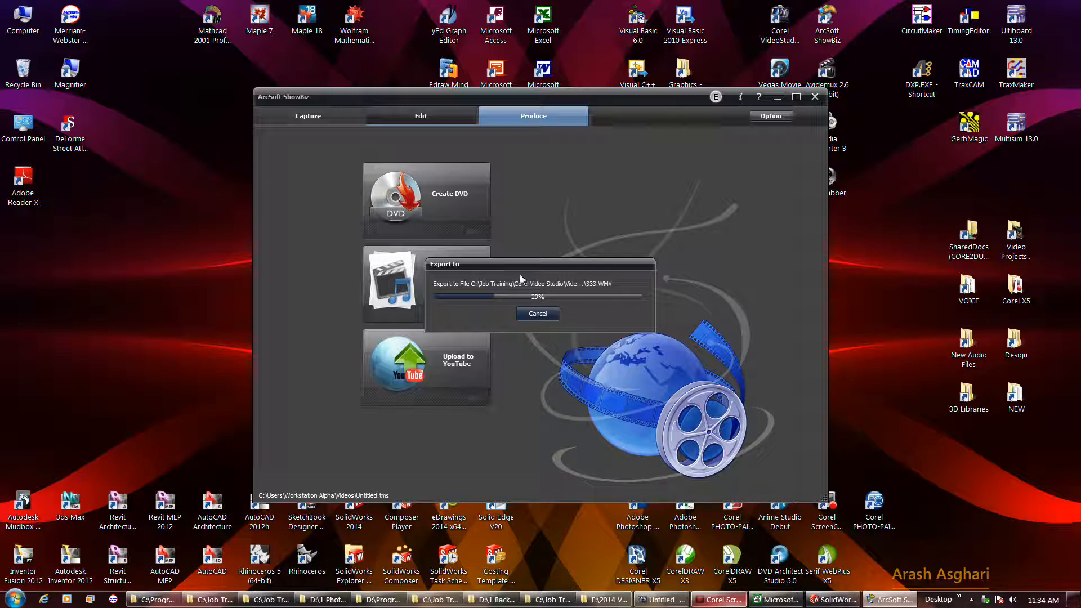
mouse_move(534, 412)
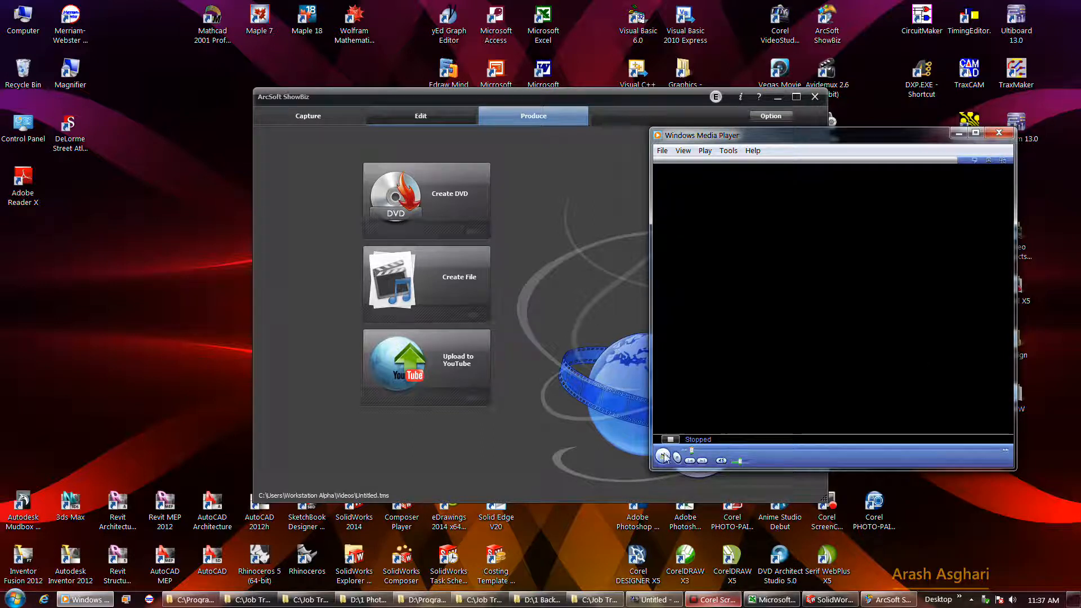
Step: Play 333.WMV in Windows Media Player, then close the player
click(663, 457)
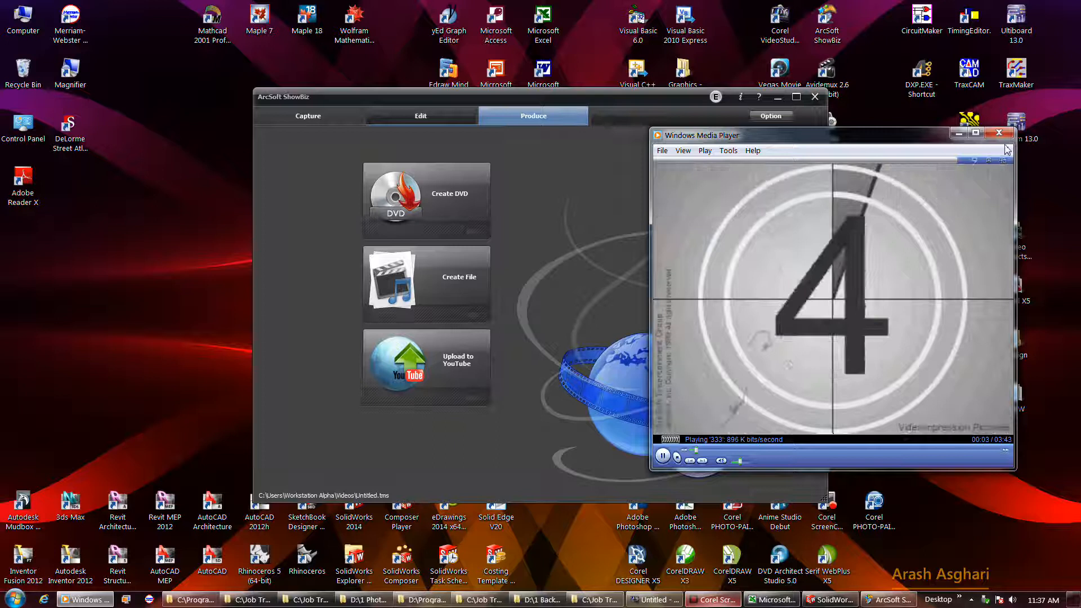
click(999, 132)
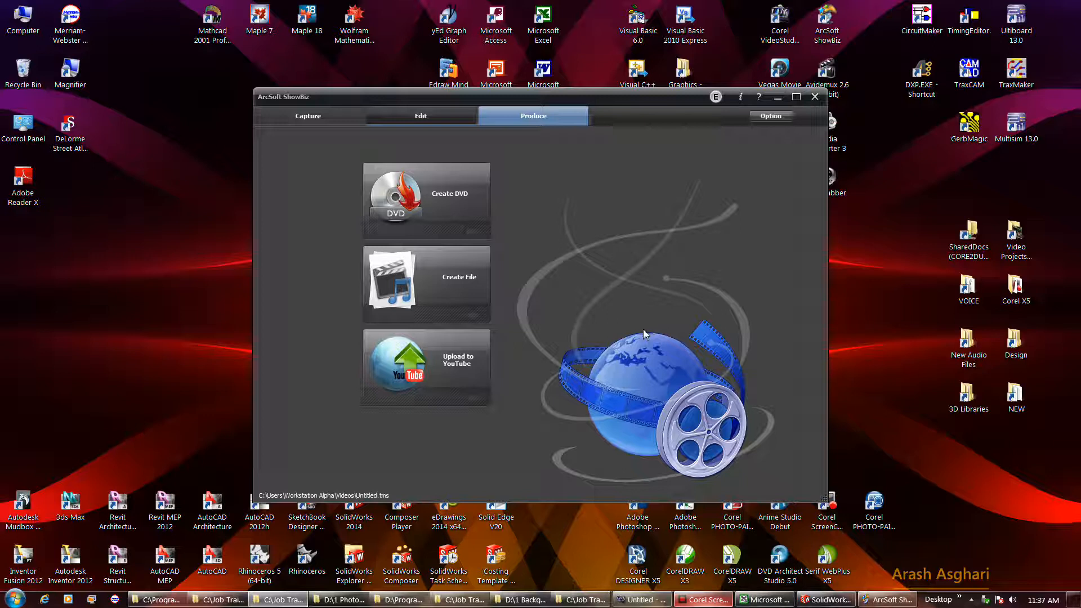
mouse_move(562, 312)
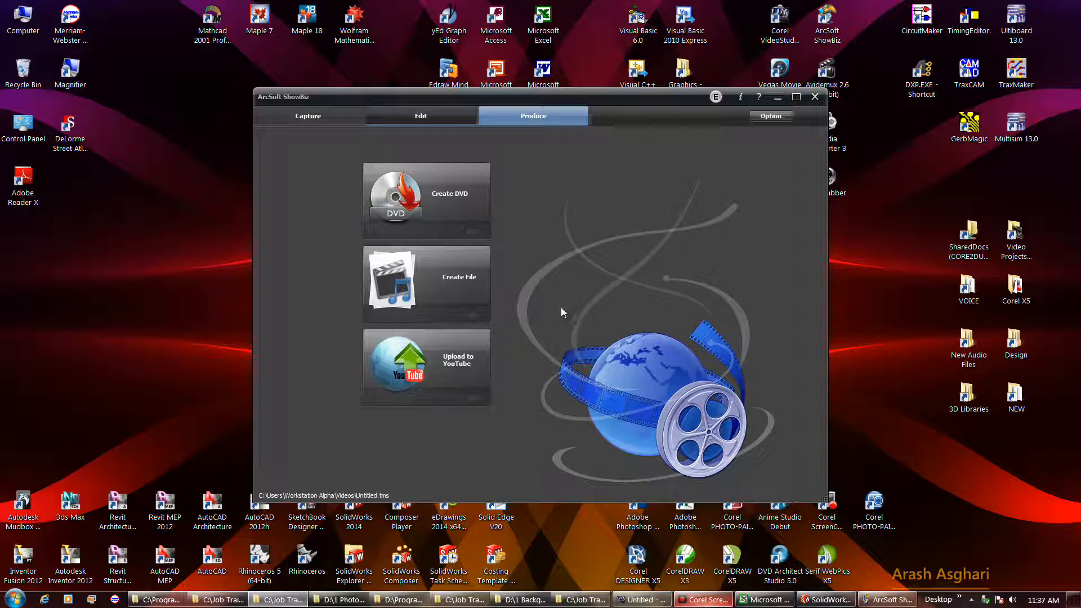
Step: Return to the Edit workspace and quit, raising the Save the current project? prompt
click(420, 116)
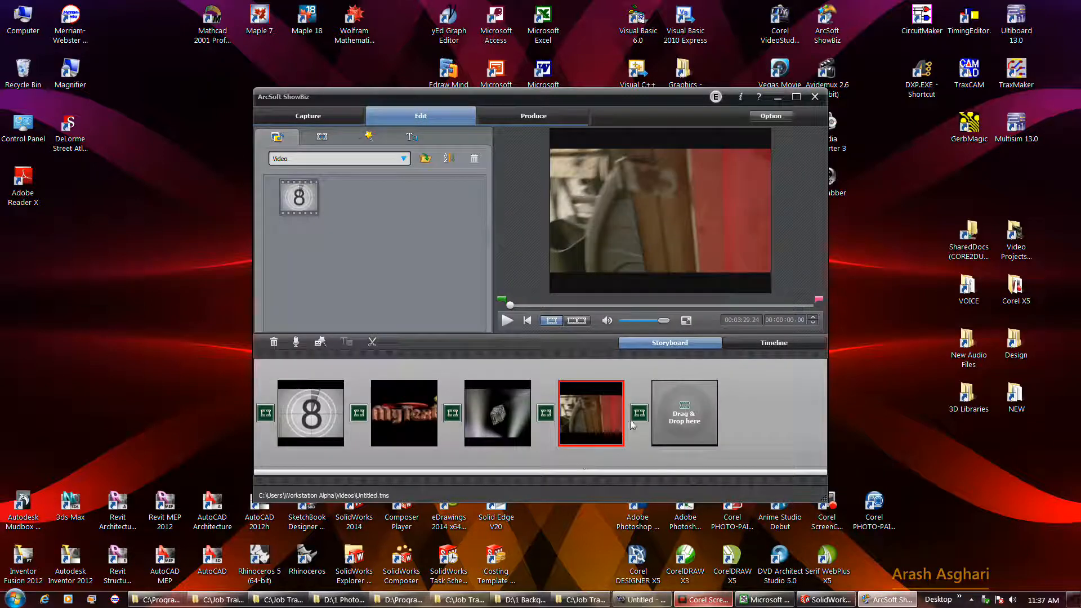
mouse_move(309, 452)
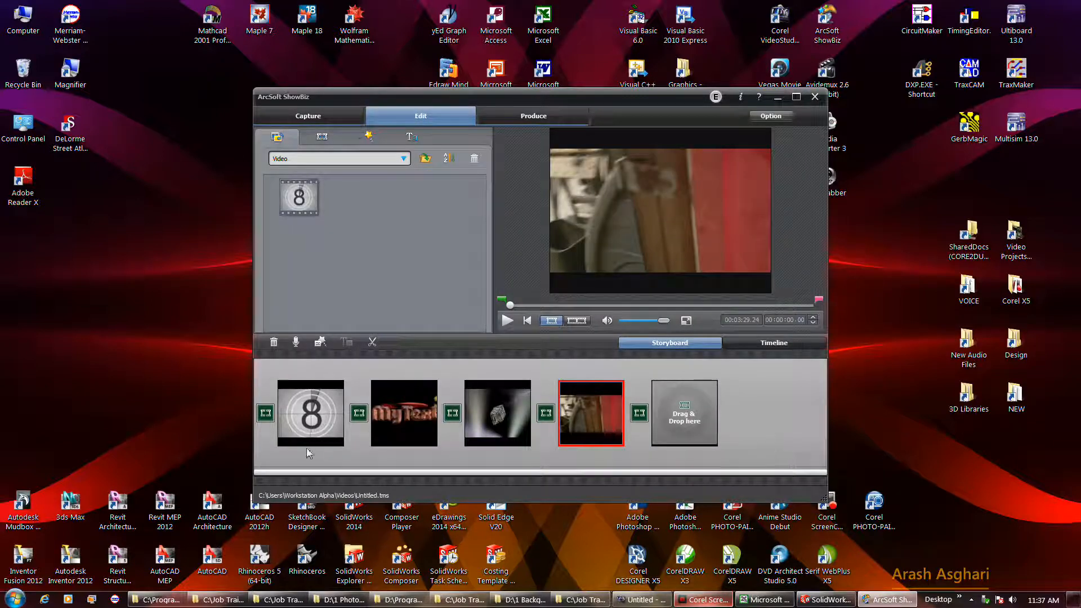
mouse_move(667, 440)
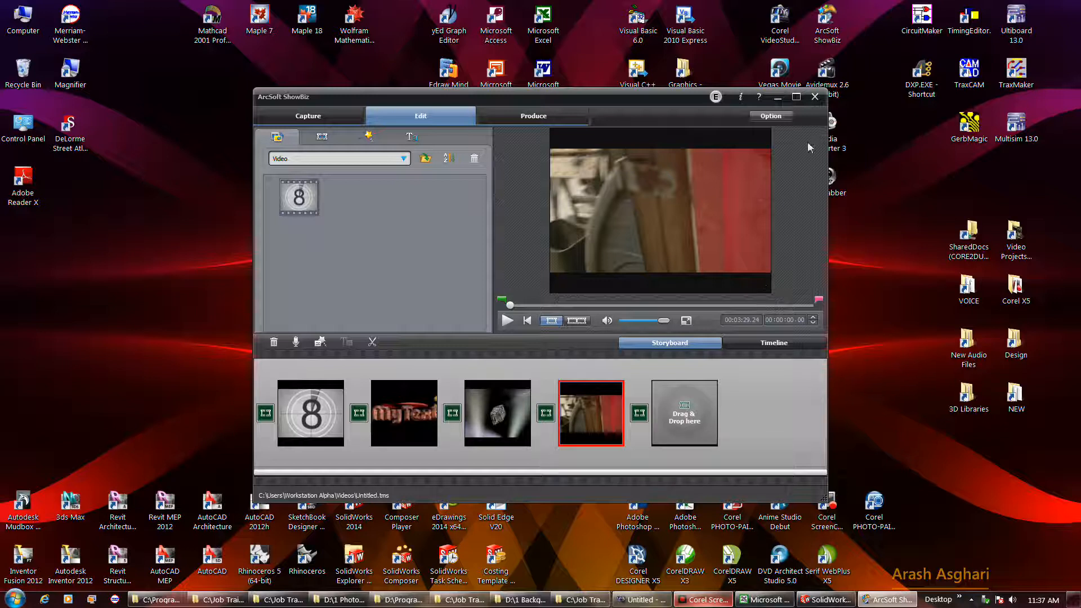
click(814, 97)
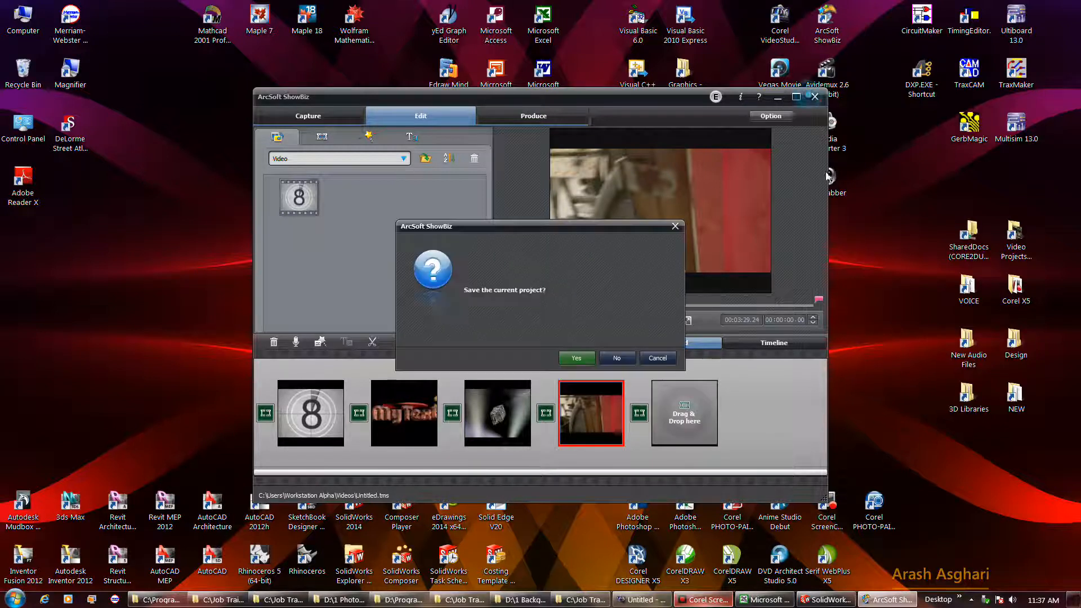
Step: Confirm saving with Yes and browse Save As into Corel Video Studio, then its Play folder
click(614, 358)
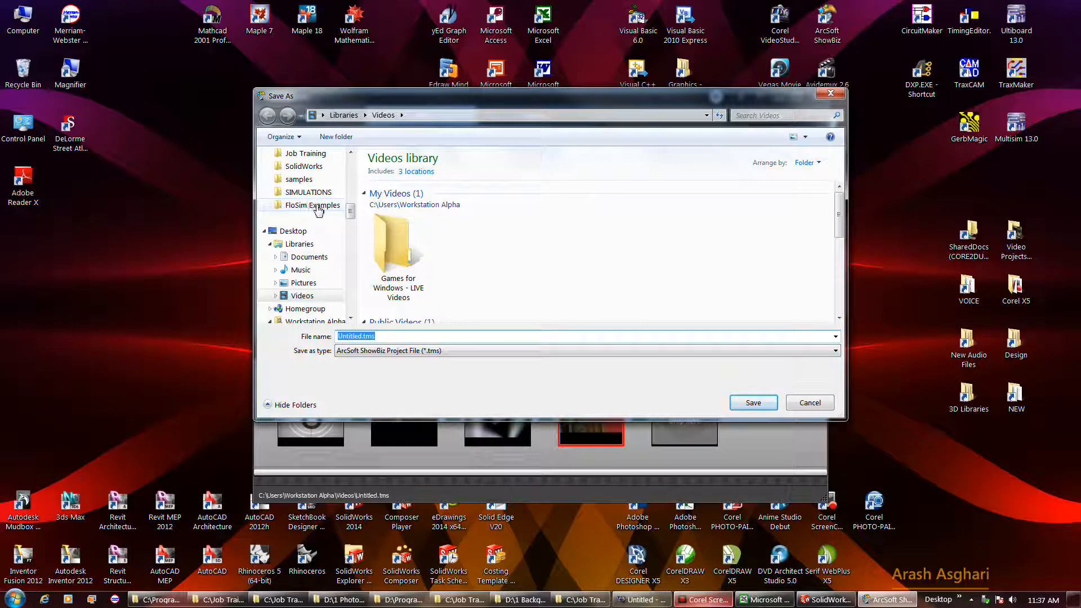
mouse_move(315, 179)
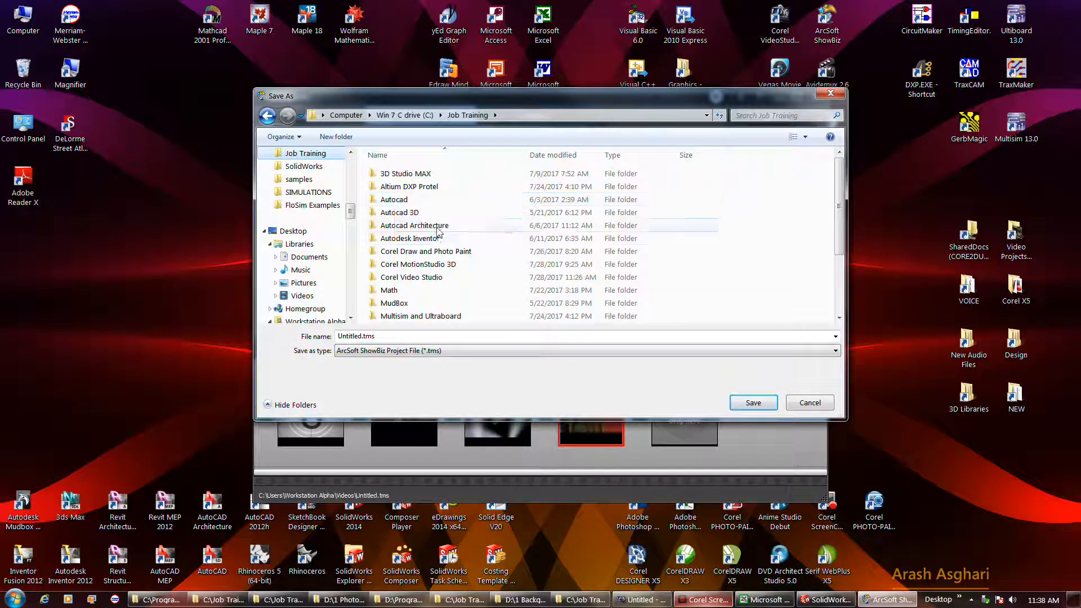
mouse_move(416, 263)
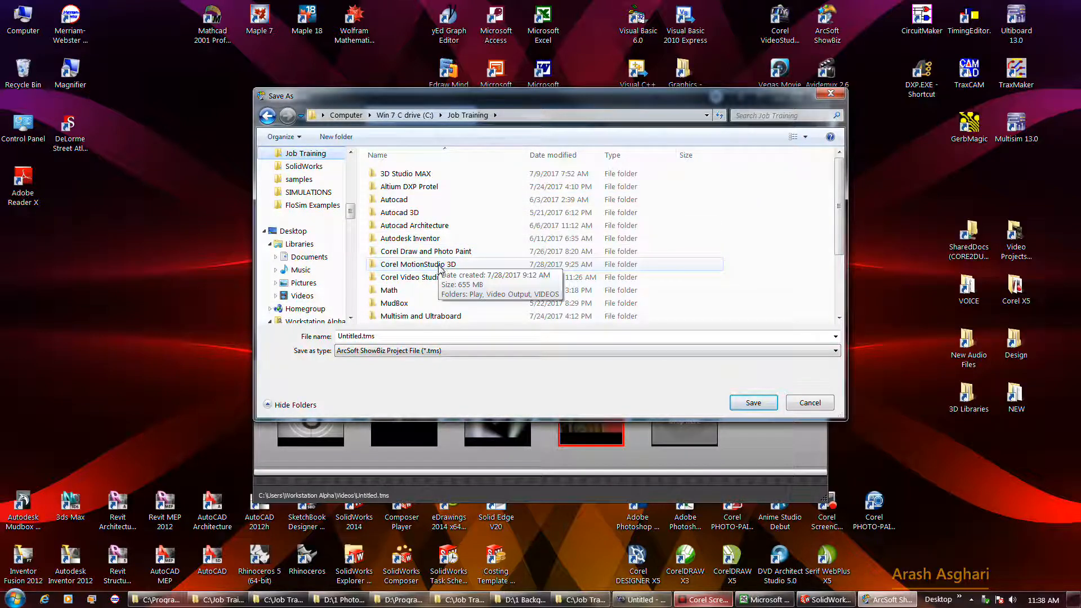
double_click(416, 277)
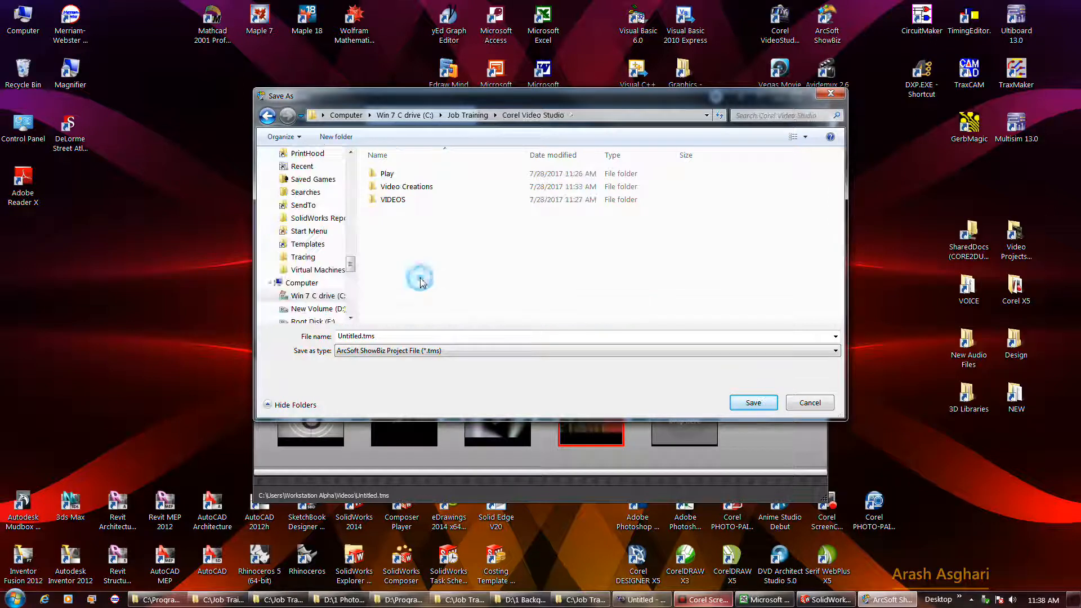
double_click(387, 174)
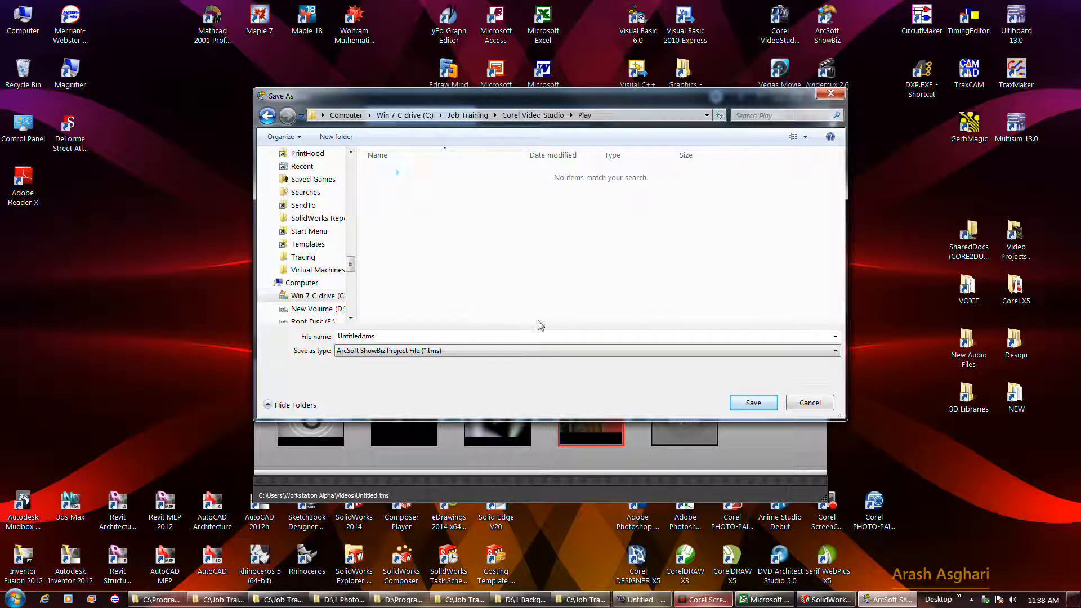